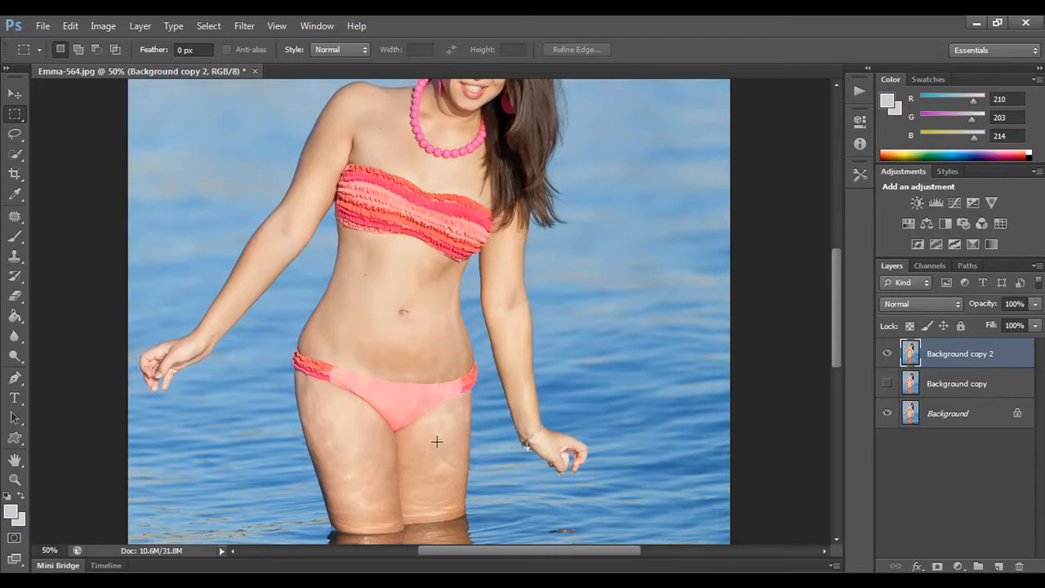
pyautogui.moveTo(539, 22)
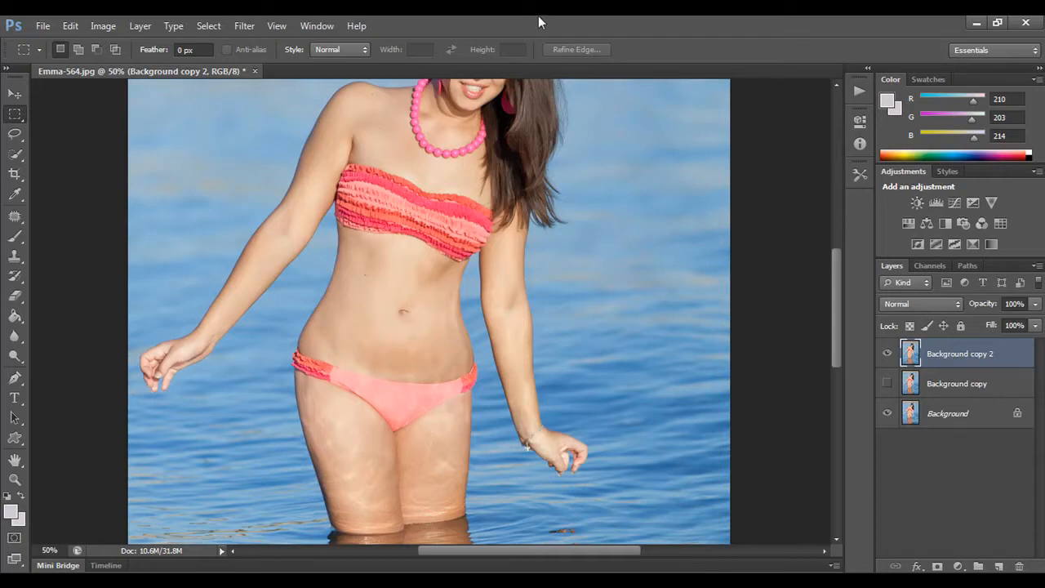
# Zoom onto the upper thigh and patch the outlined vein with clean nearby skin
pyautogui.scroll(-3)
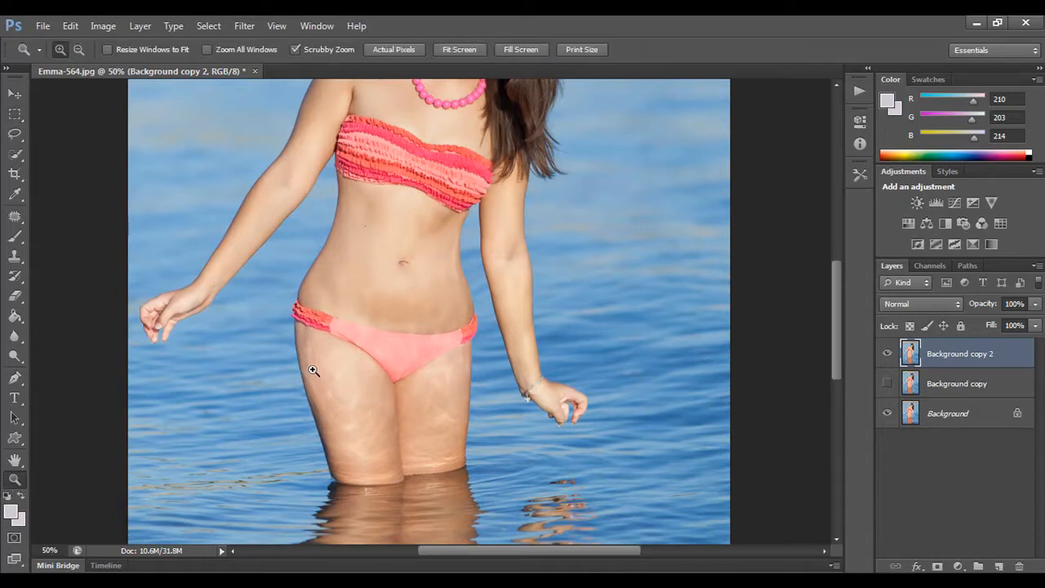
pyautogui.click(313, 371)
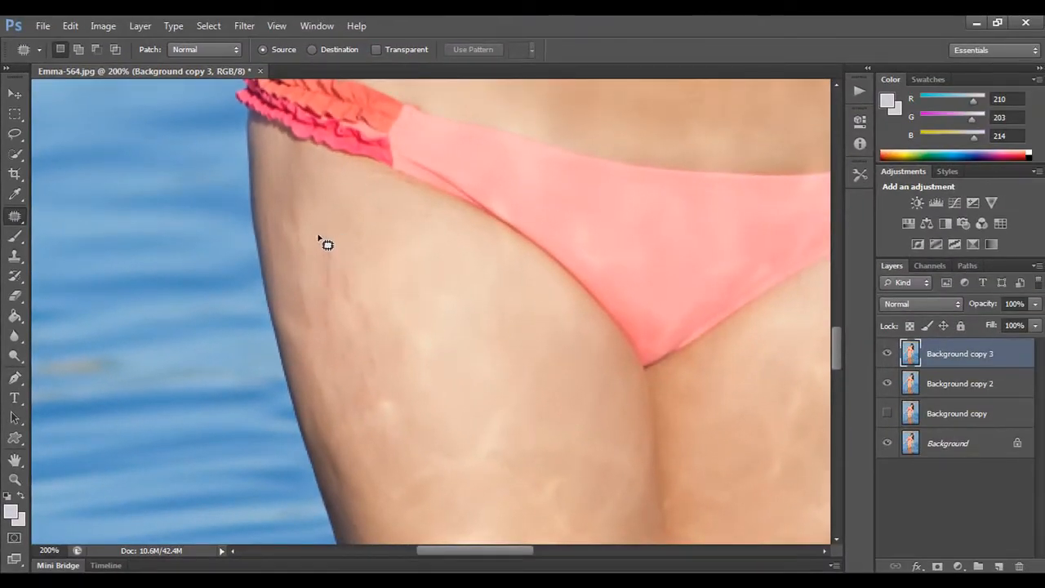
pyautogui.moveTo(319, 241); pyautogui.dragTo(330, 338)
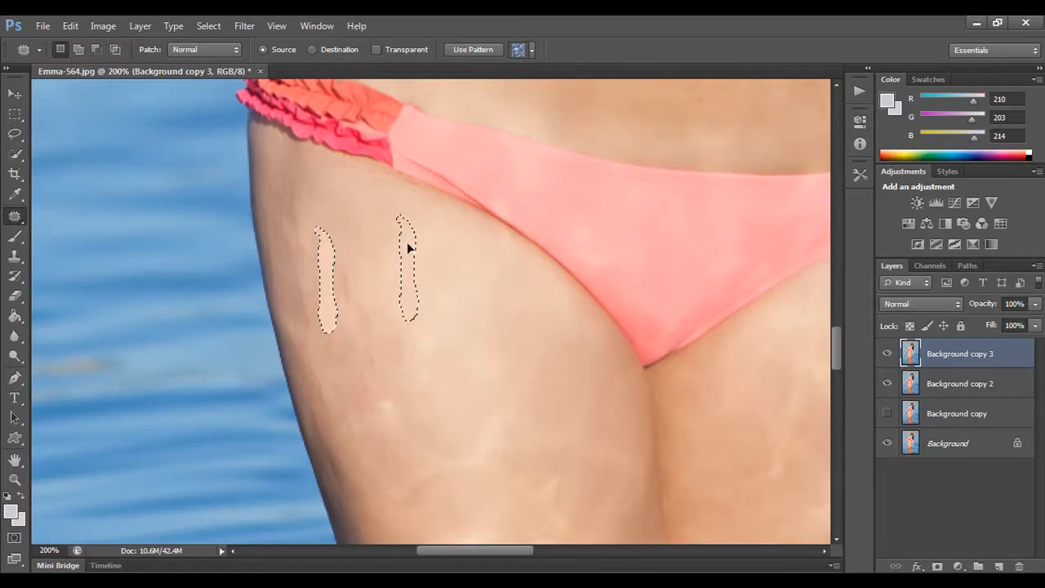
pyautogui.moveTo(409, 249); pyautogui.dragTo(320, 270)
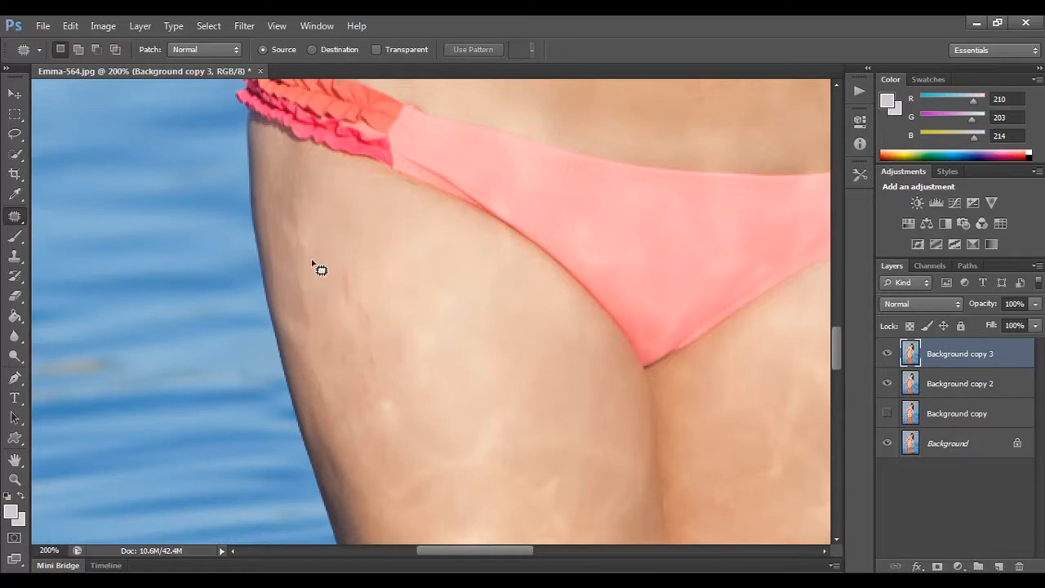
pyautogui.moveTo(321, 270); pyautogui.dragTo(378, 350)
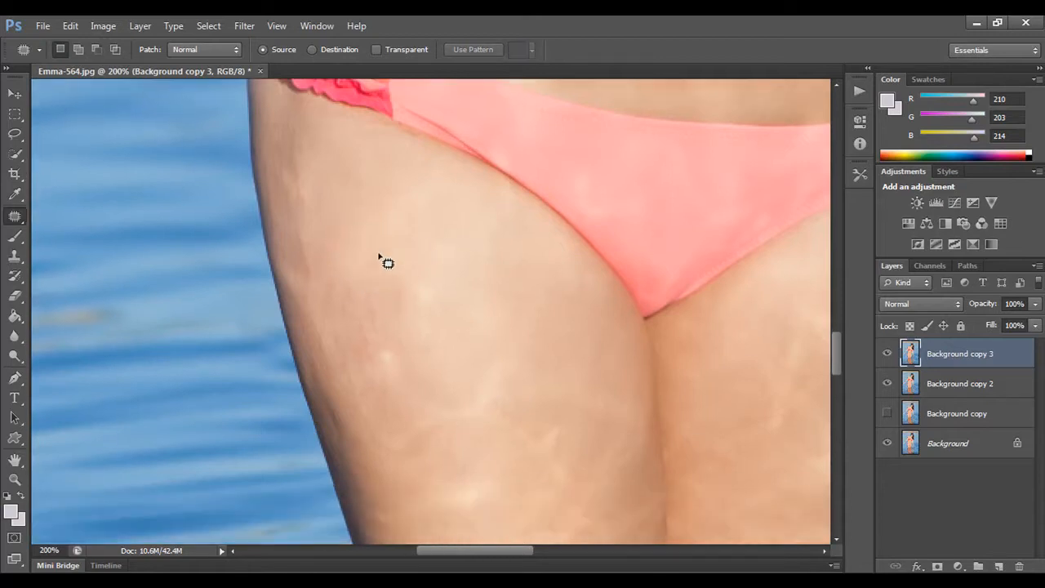
# Dismiss the no-pixels-selected warning and outline the marks near the bikini edge
pyautogui.moveTo(384, 263); pyautogui.dragTo(382, 344)
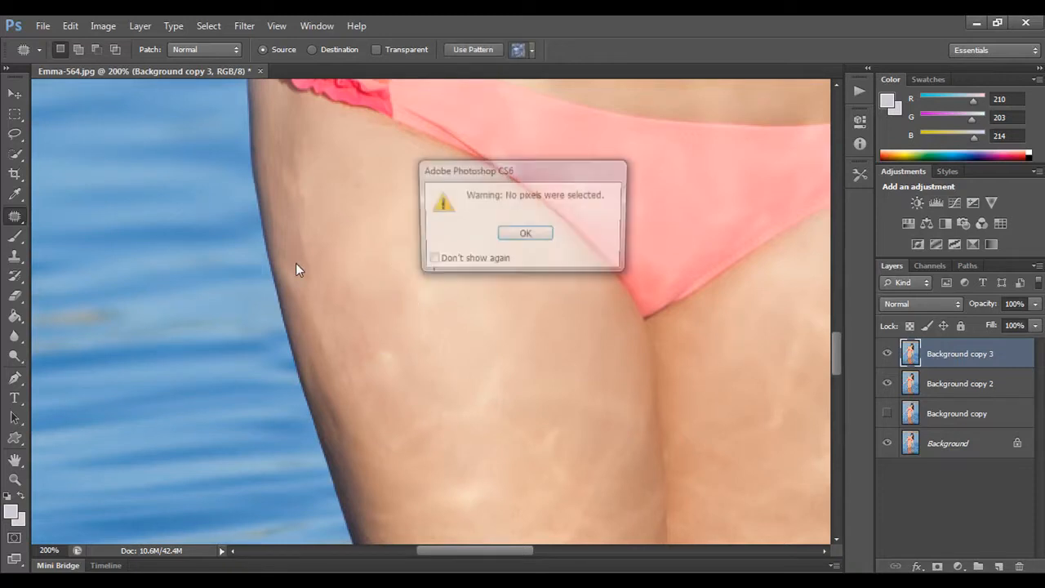
pyautogui.click(525, 233)
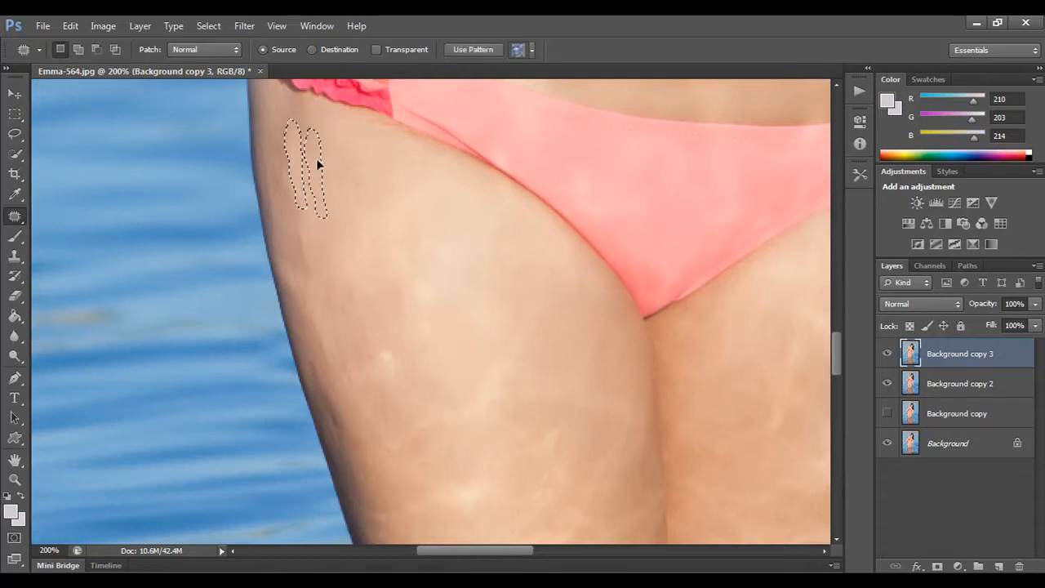
pyautogui.moveTo(306, 163); pyautogui.dragTo(318, 285)
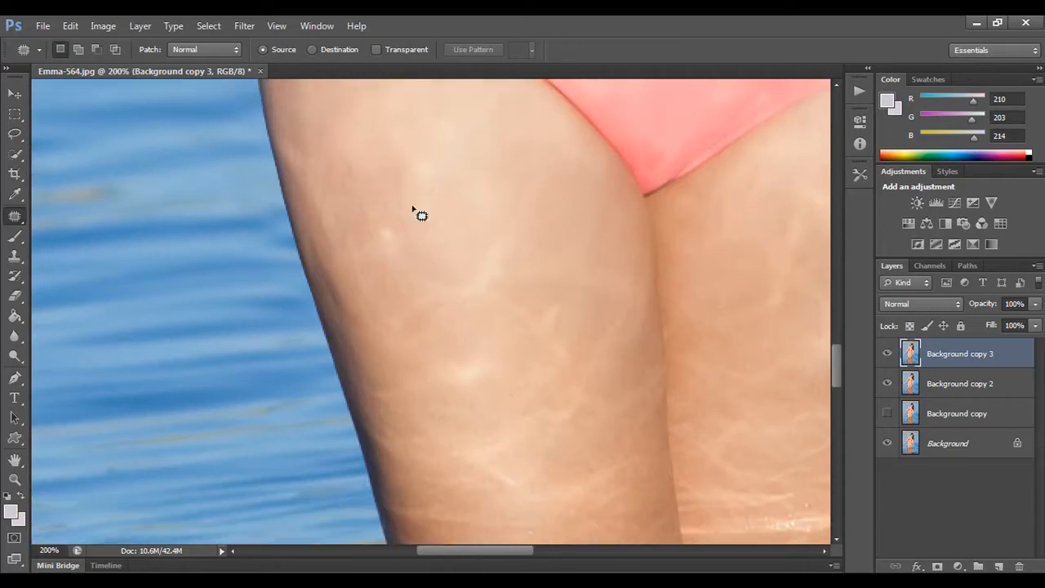
pyautogui.moveTo(347, 295)
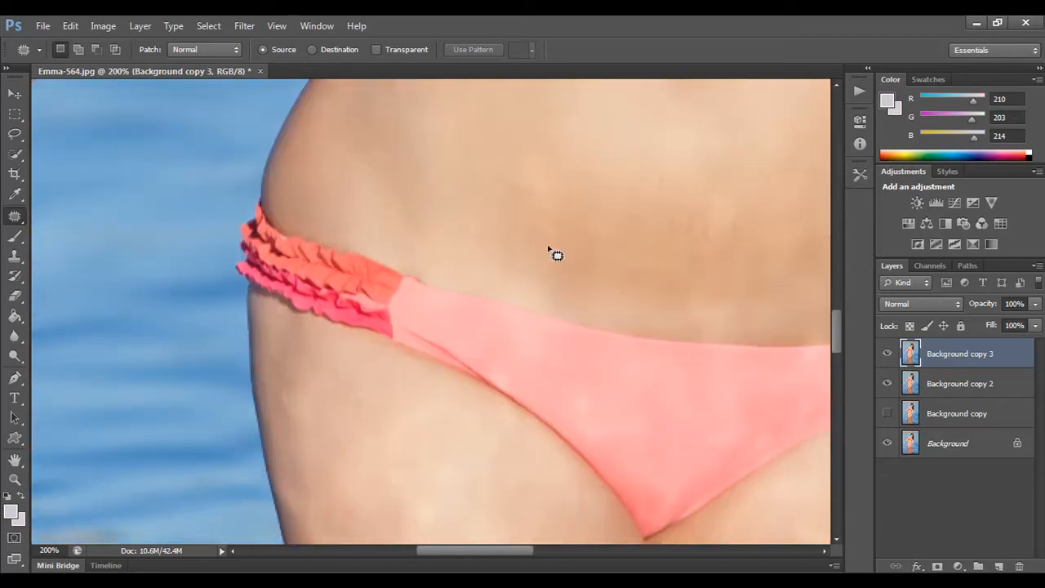
pyautogui.moveTo(720, 182)
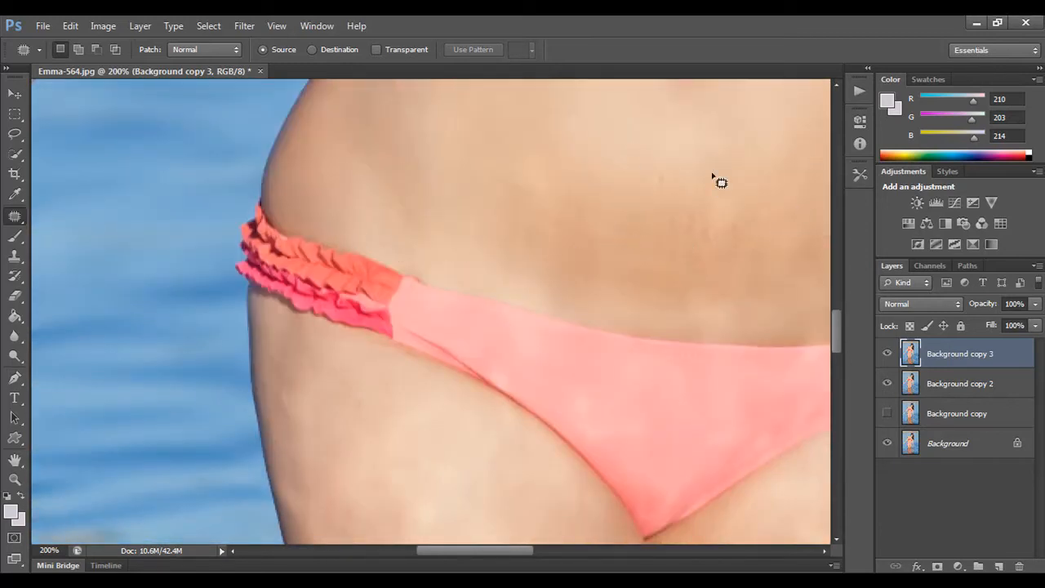
# Pan to the belly and patch two lower-belly marks with smooth neighbouring skin
pyautogui.moveTo(473, 551); pyautogui.dragTo(548, 551)
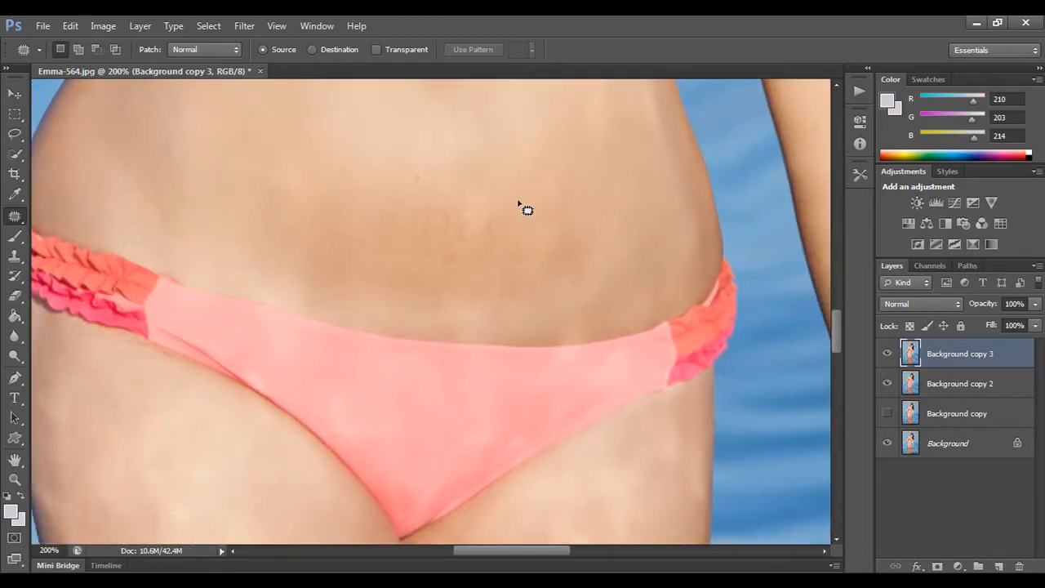
pyautogui.moveTo(526, 210); pyautogui.dragTo(429, 259)
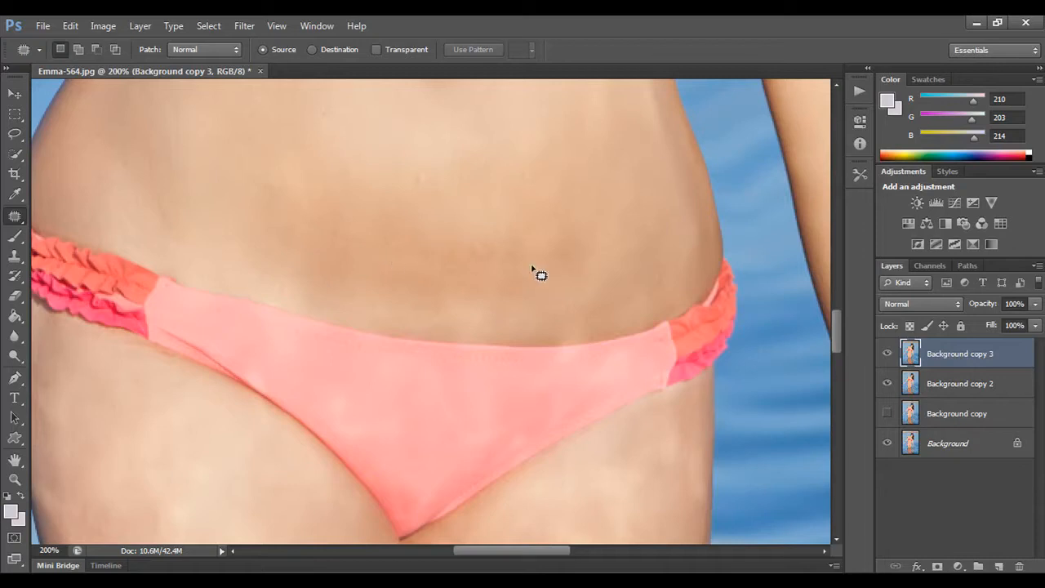
pyautogui.moveTo(243, 183)
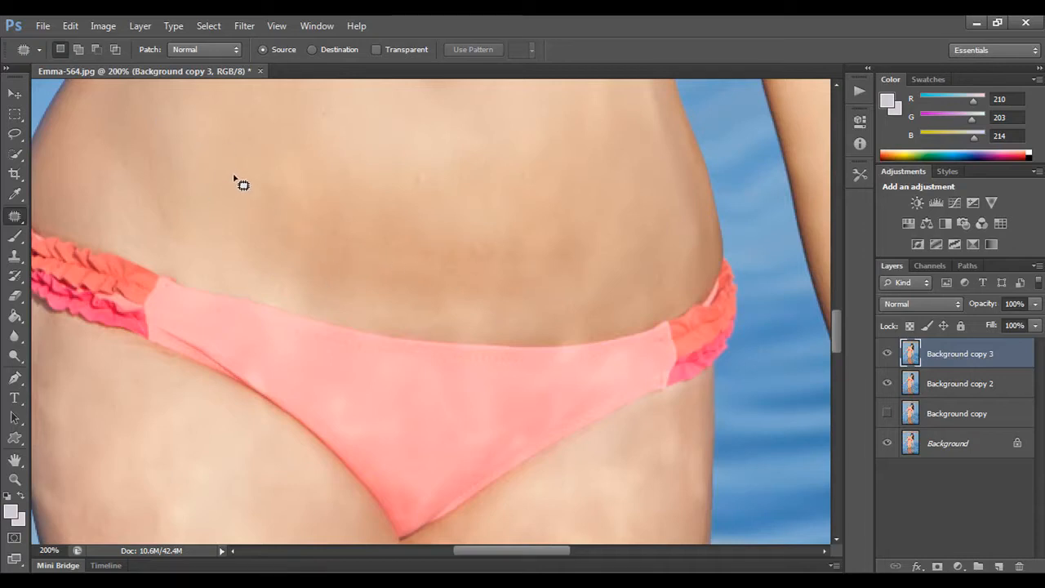
pyautogui.moveTo(242, 181); pyautogui.dragTo(370, 255)
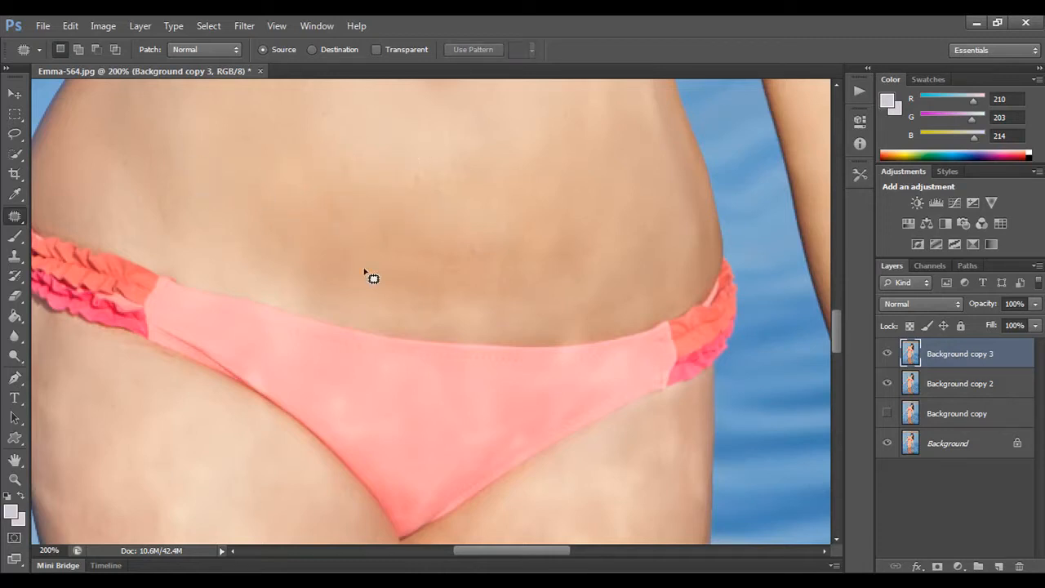
pyautogui.moveTo(373, 278); pyautogui.dragTo(456, 279)
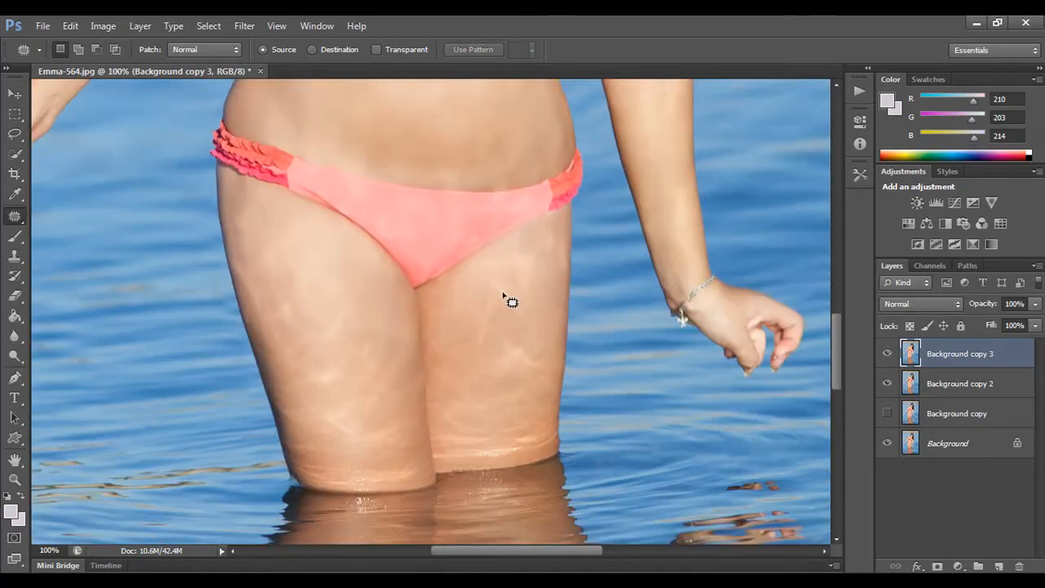
pyautogui.moveTo(492, 331)
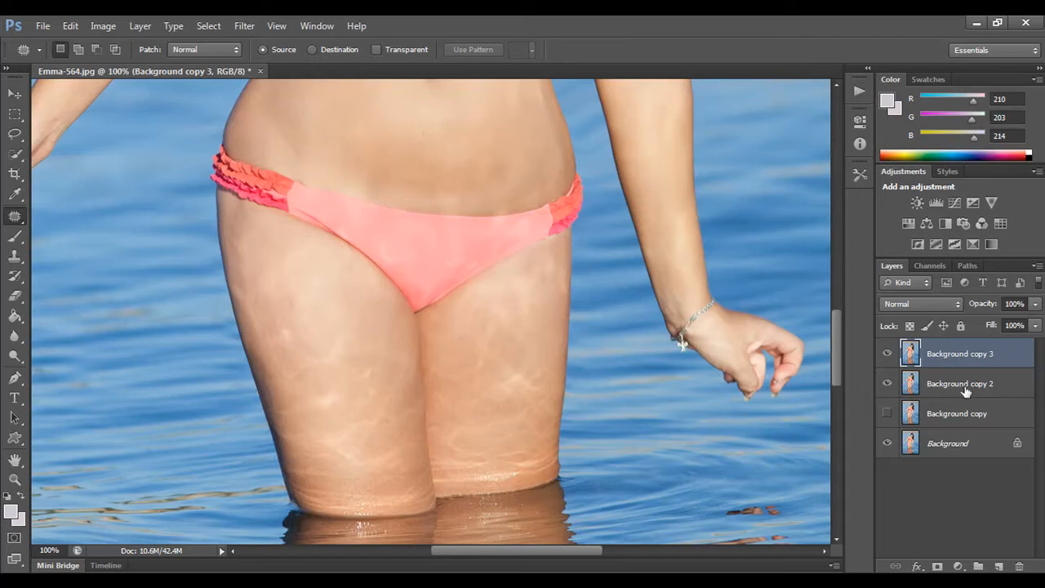
pyautogui.moveTo(988, 354)
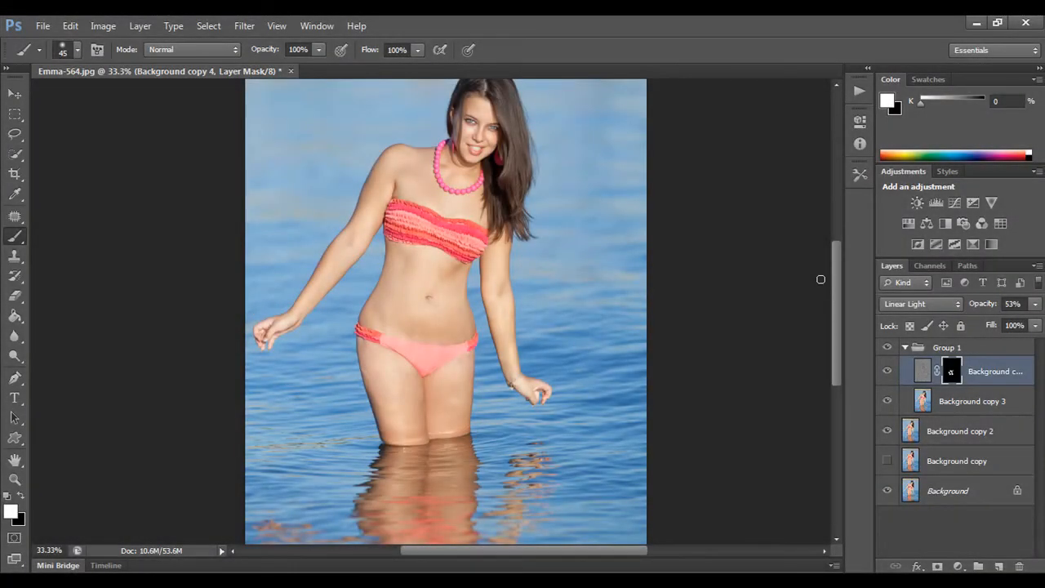
pyautogui.moveTo(739, 337)
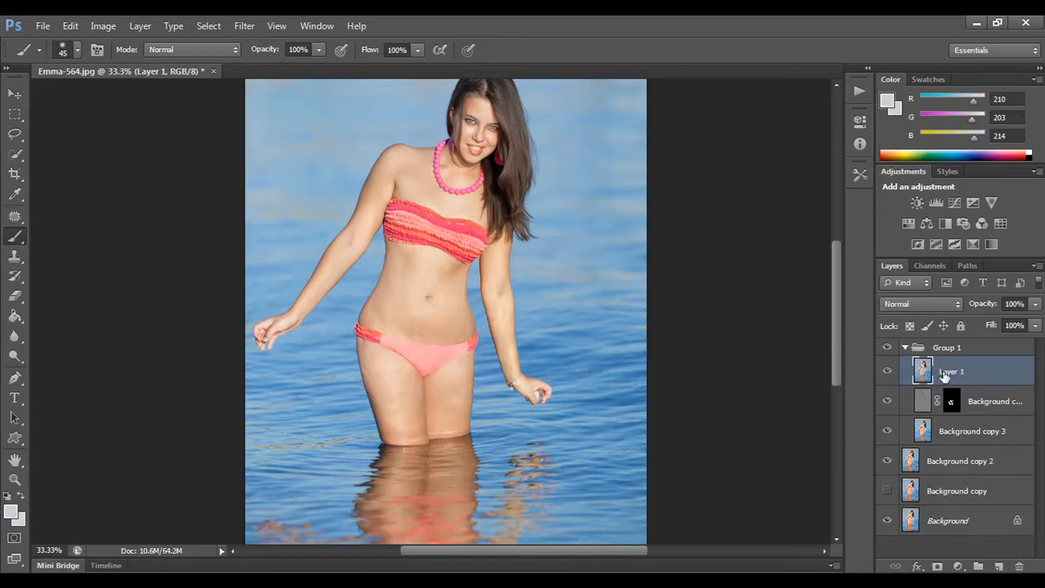
pyautogui.moveTo(968, 416)
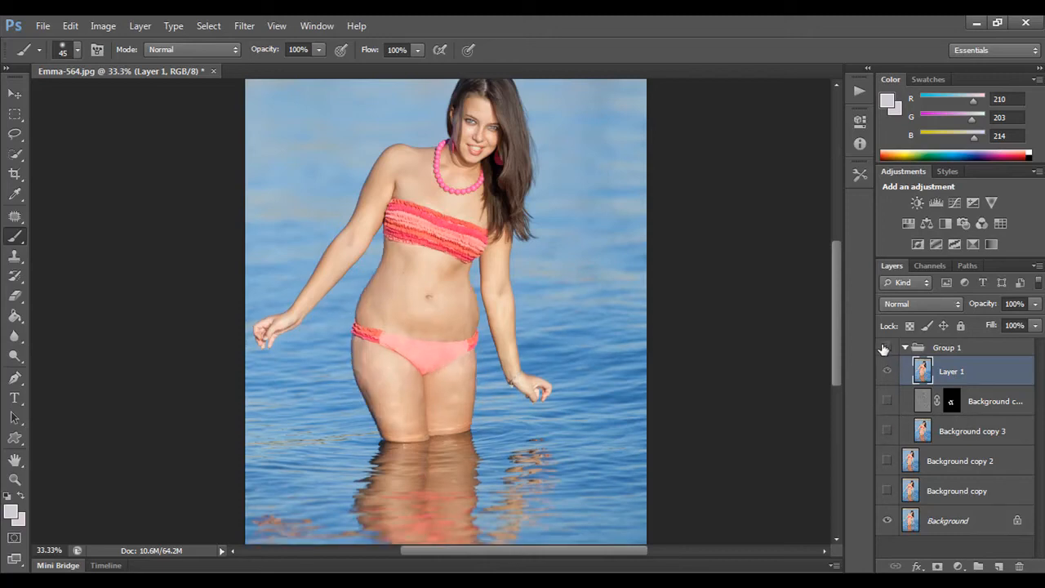
# Toggle the retouched group's visibility to compare before and after
pyautogui.click(886, 348)
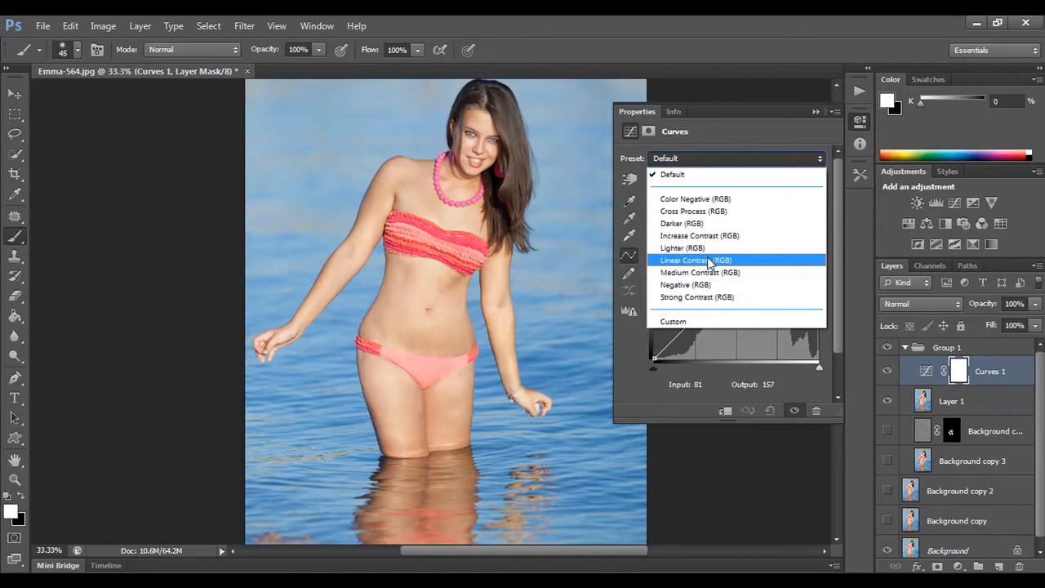
# Apply the Linear Contrast preset to Curves 1 and collapse its Properties panel
pyautogui.click(696, 260)
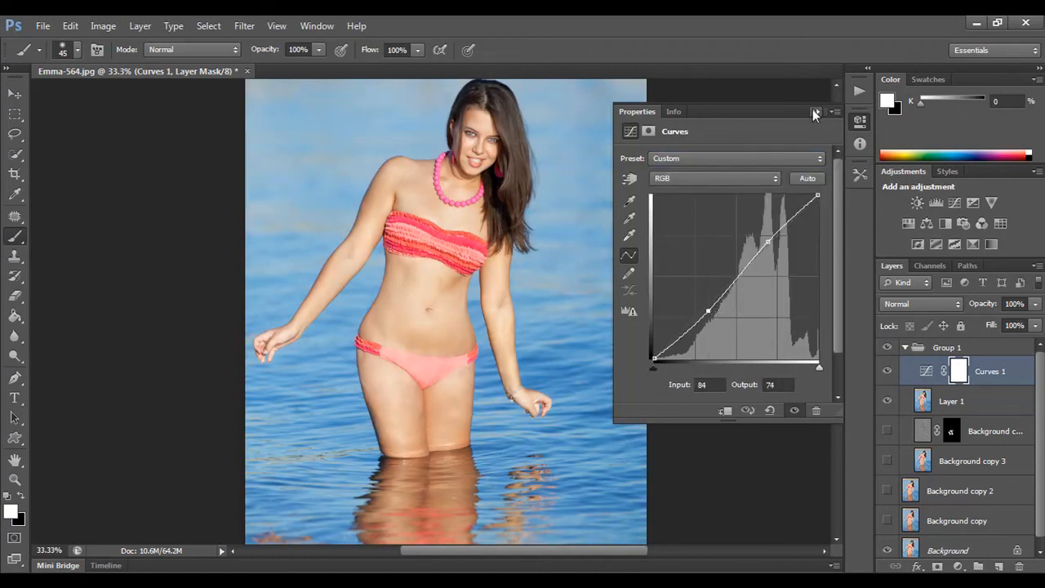
pyautogui.click(814, 112)
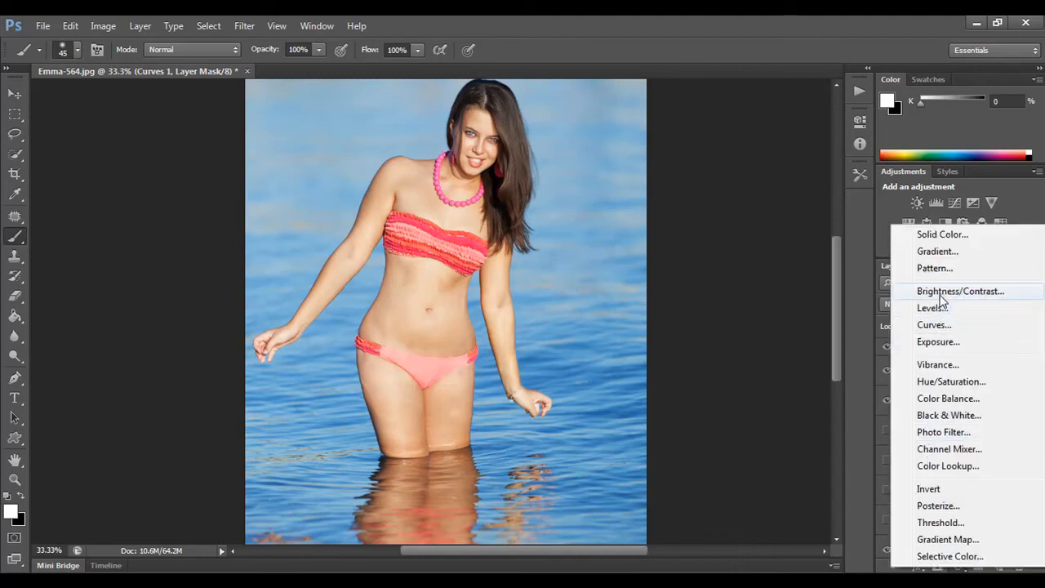
# Add a Brightness/Contrast layer, settle Contrast at 21, and collapse Properties
pyautogui.click(960, 290)
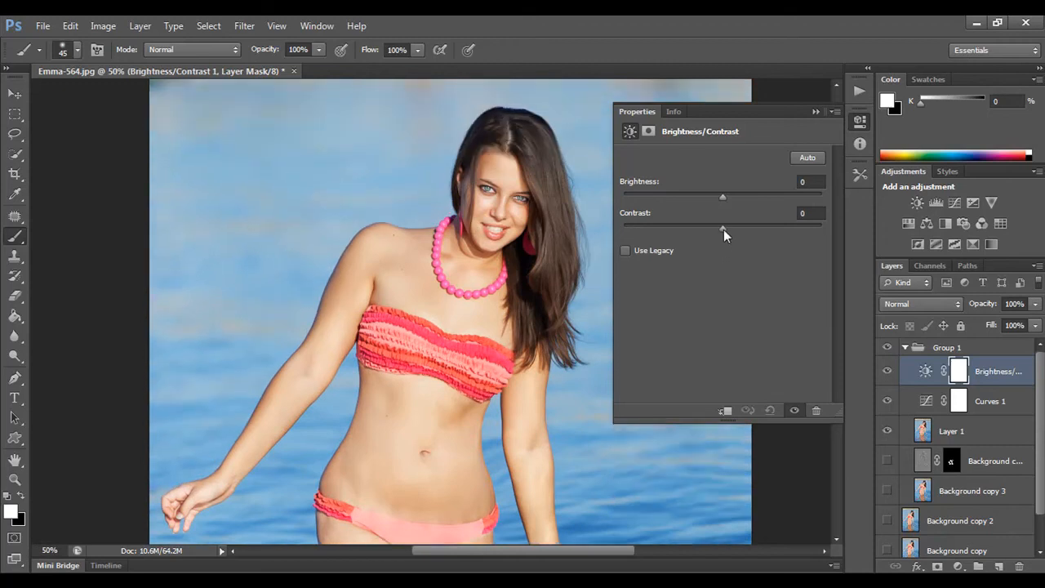
pyautogui.moveTo(722, 225); pyautogui.dragTo(739, 224)
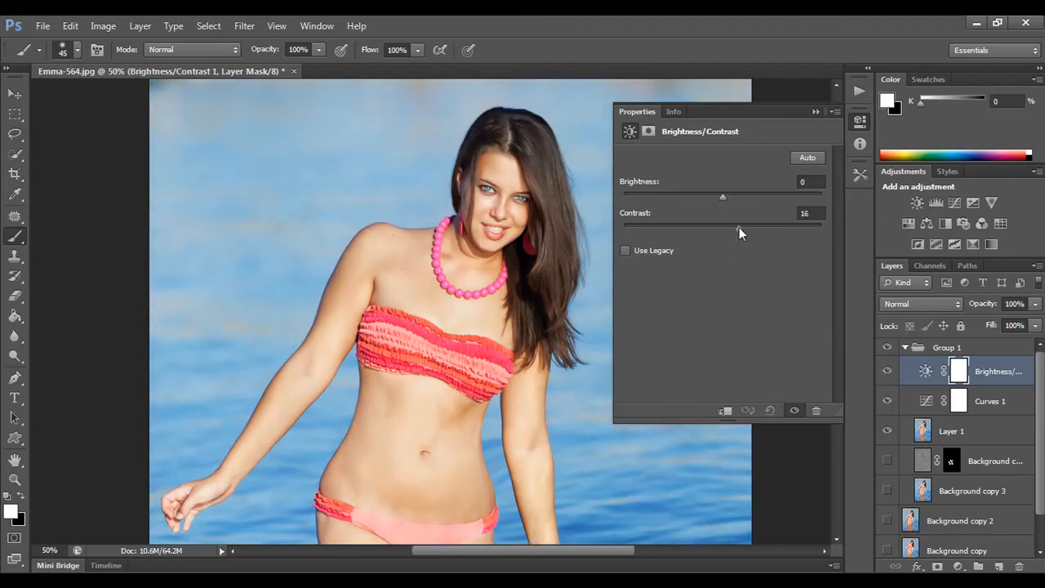
pyautogui.moveTo(723, 223); pyautogui.dragTo(822, 223)
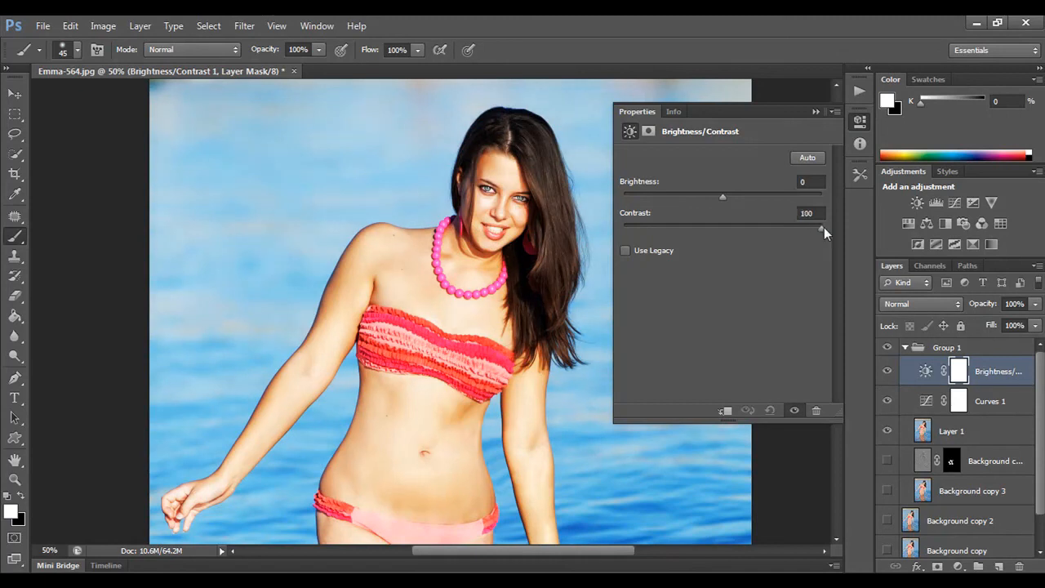
pyautogui.moveTo(823, 227); pyautogui.dragTo(735, 227)
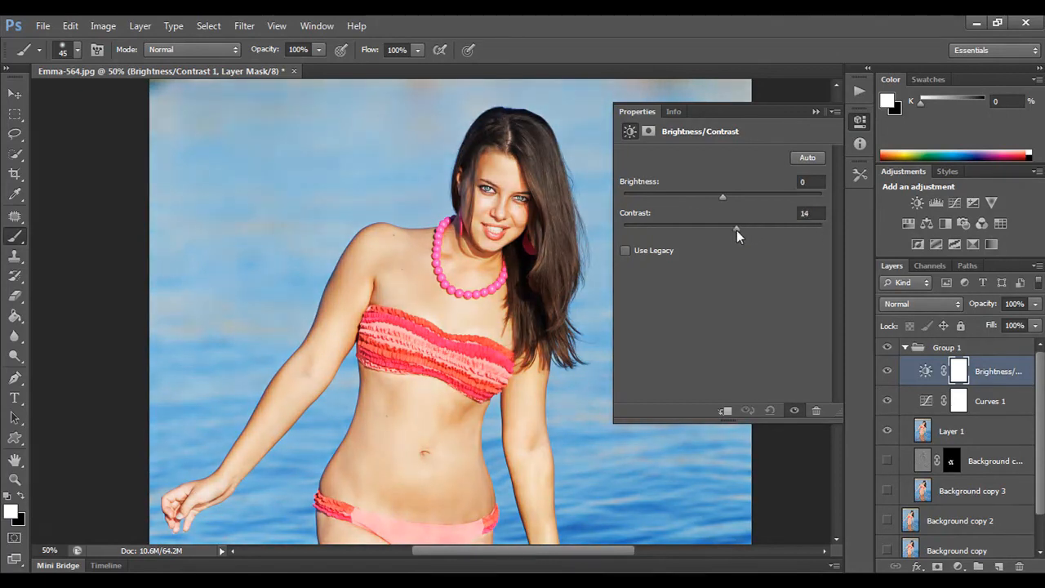
pyautogui.moveTo(735, 227); pyautogui.dragTo(741, 226)
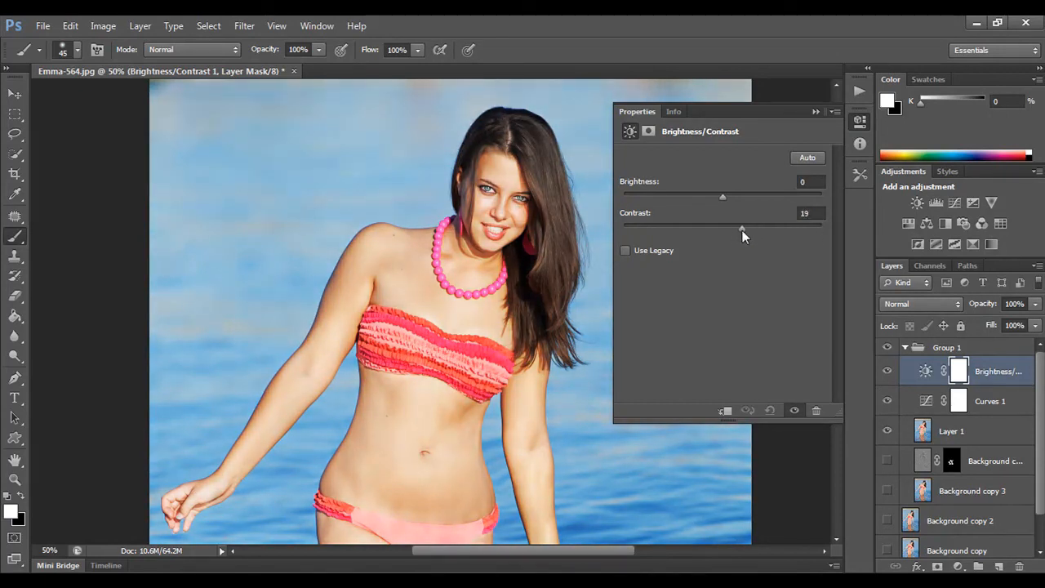
pyautogui.moveTo(739, 226); pyautogui.dragTo(745, 226)
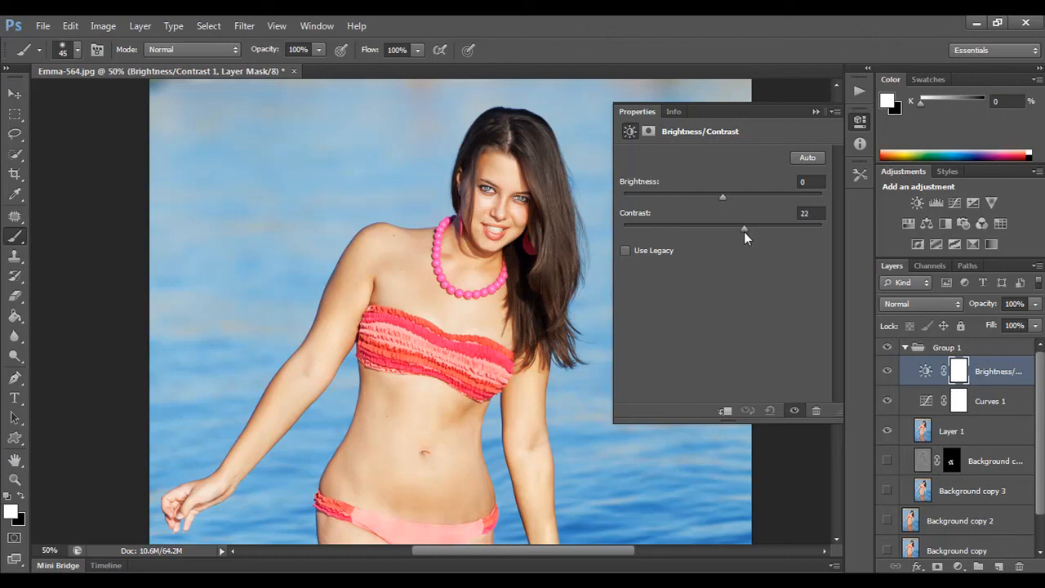
pyautogui.moveTo(744, 228); pyautogui.dragTo(743, 228)
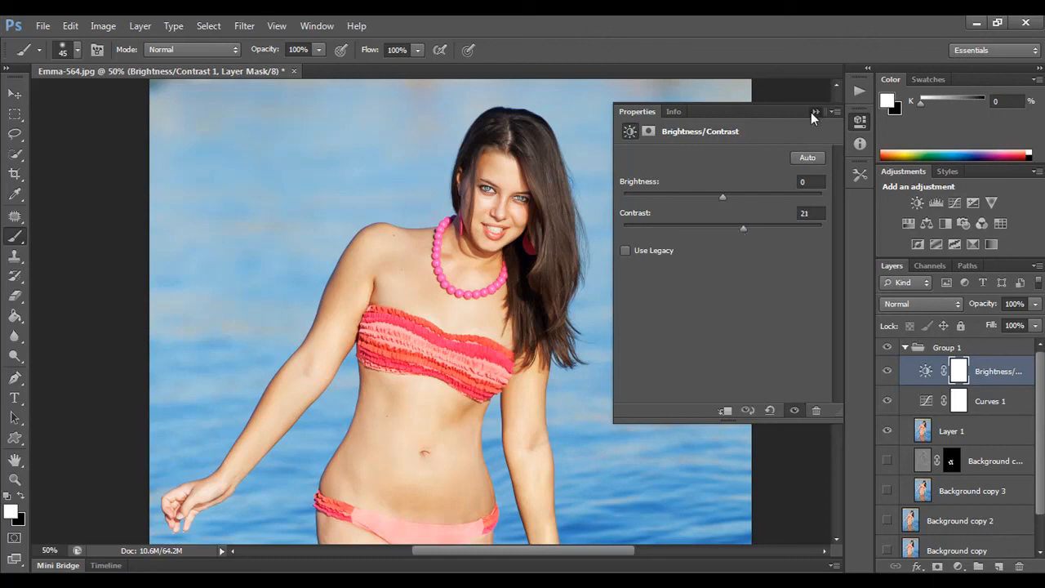
pyautogui.click(814, 111)
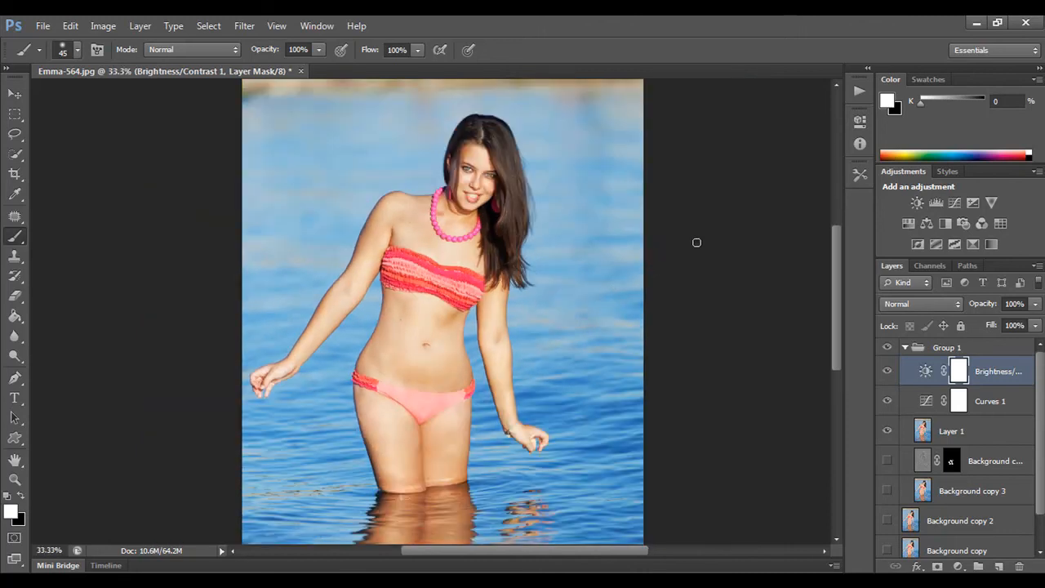
pyautogui.moveTo(525, 364)
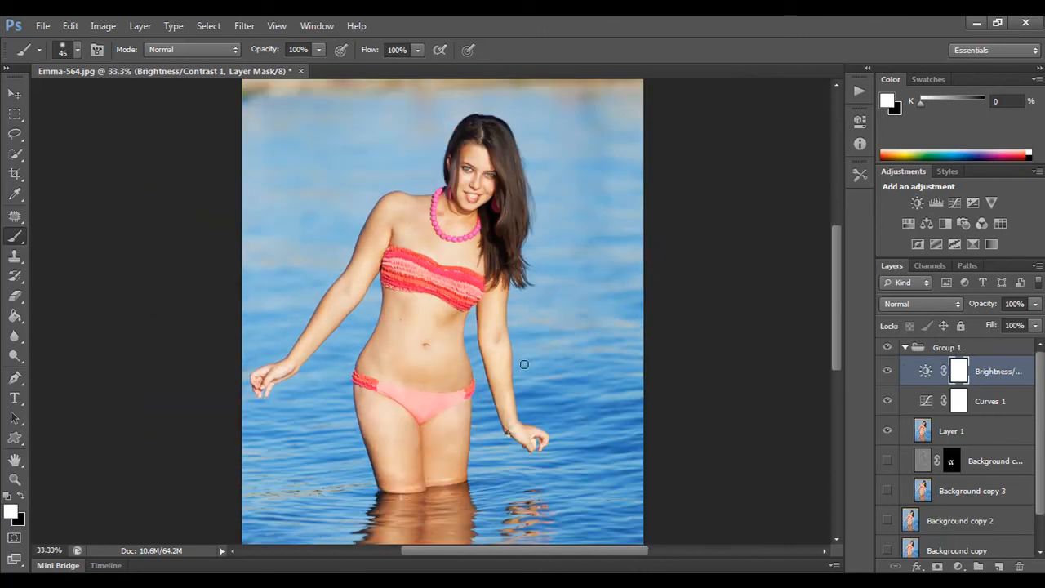